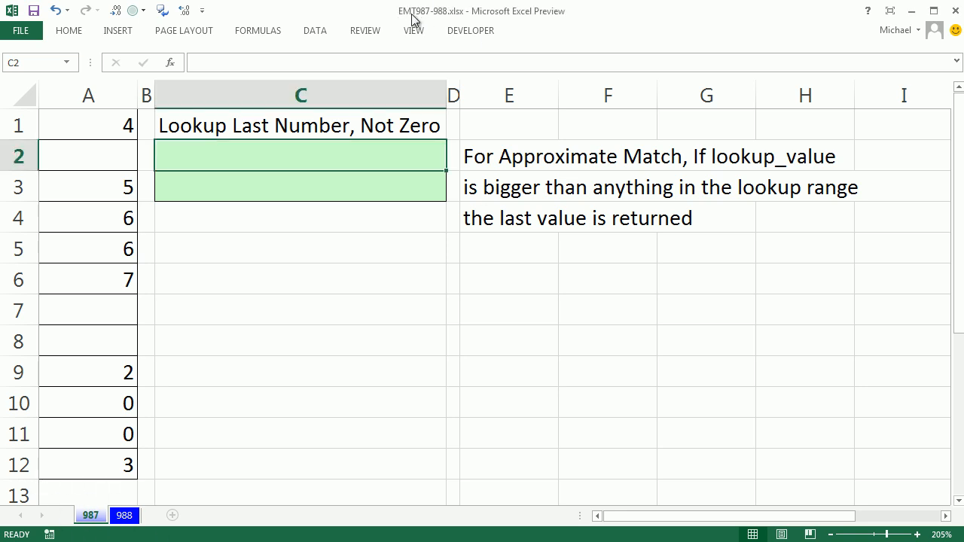
{"action": "mouse_move", "coordinate": [325, 398]}
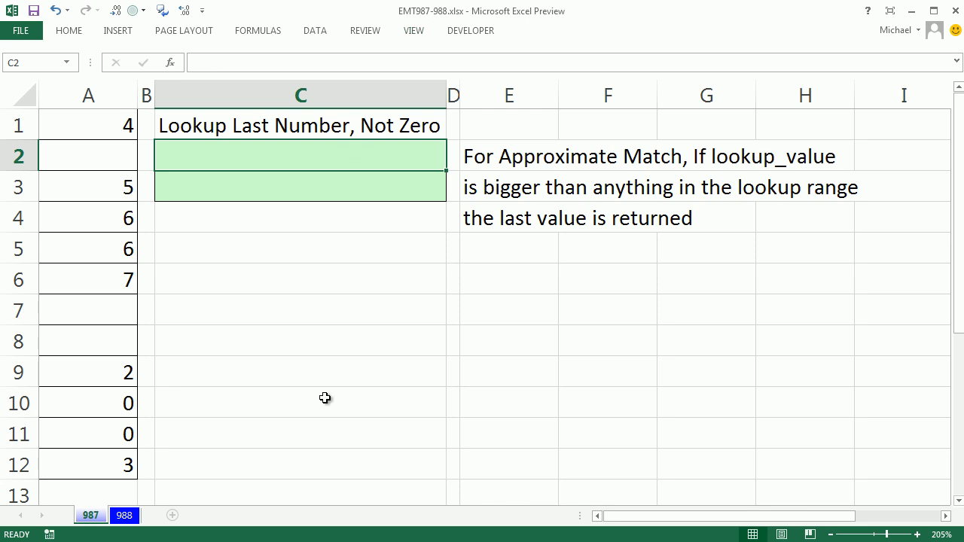
{"action": "mouse_move", "coordinate": [343, 430]}
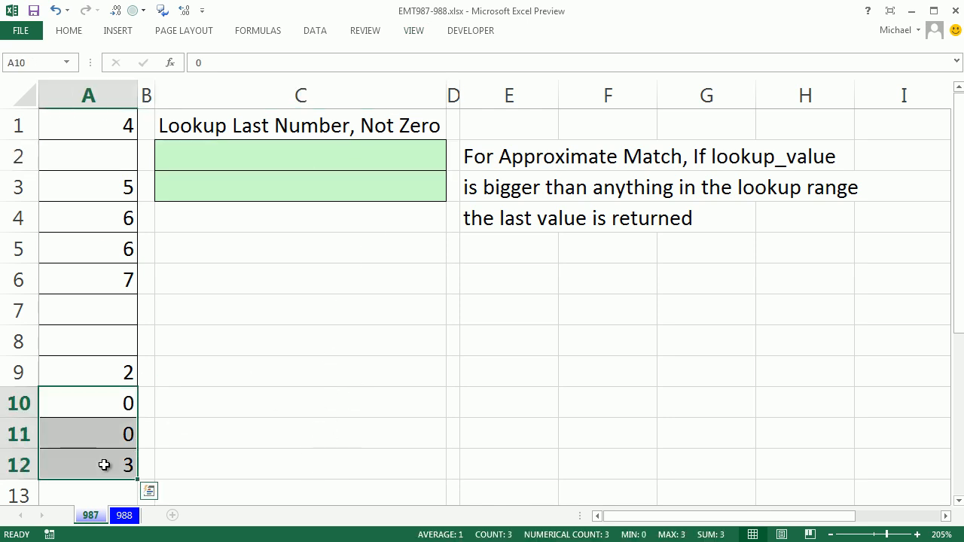
Clear A10:A12 so 2 in A9 is the last number, then select cell C2
{"action": "key", "text": "Delete"}
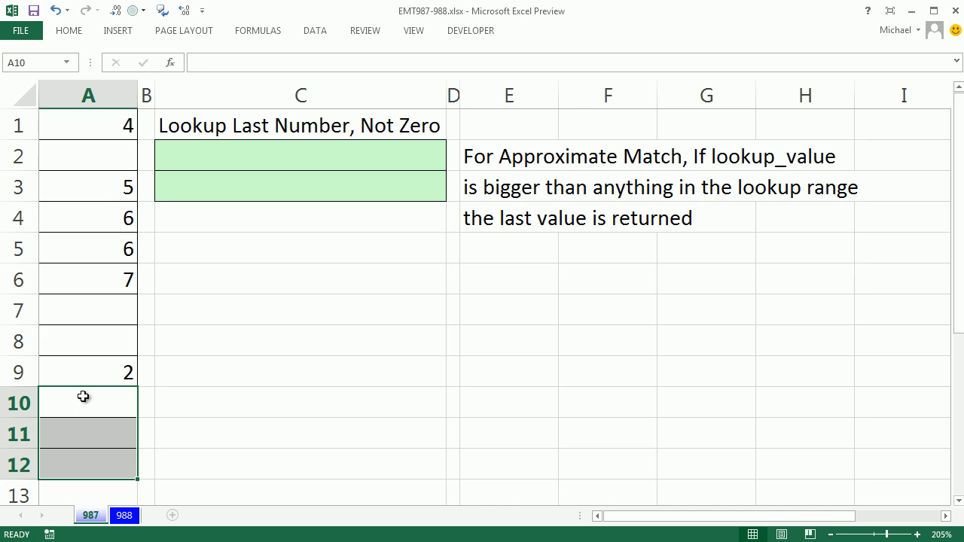
{"action": "left_click", "coordinate": [87, 402]}
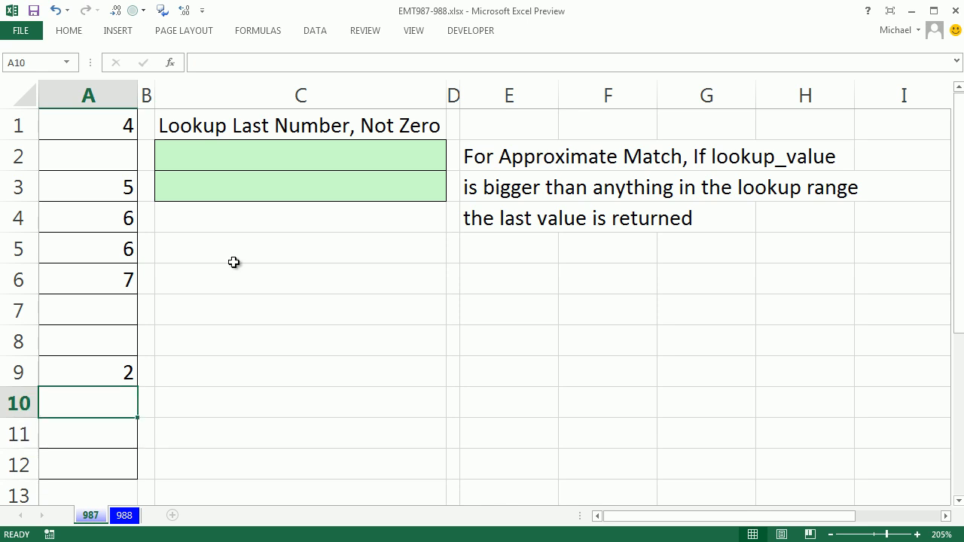
{"action": "left_click", "coordinate": [300, 155]}
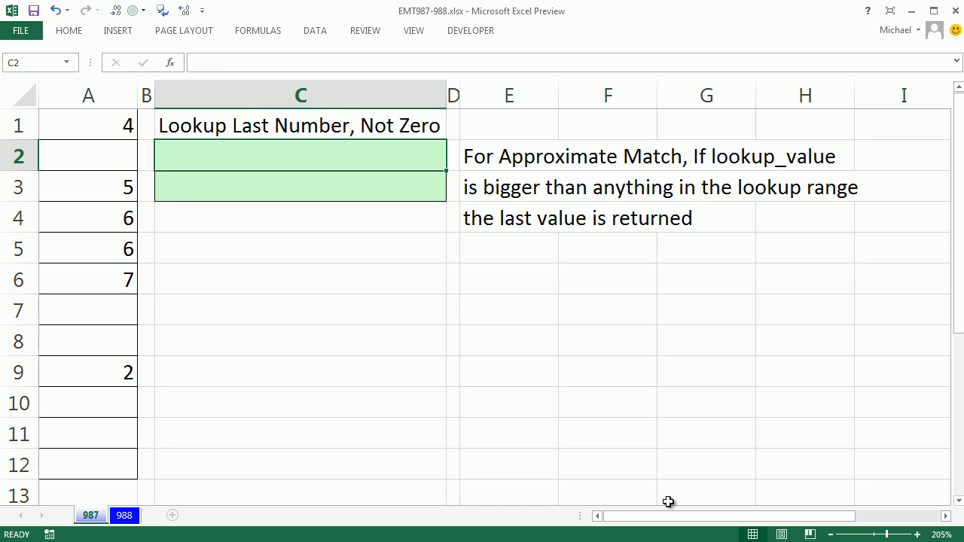
Start C2's formula as =LOOKUP(9.99E+307 with the huge number as lookup value
{"action": "type", "text": "="}
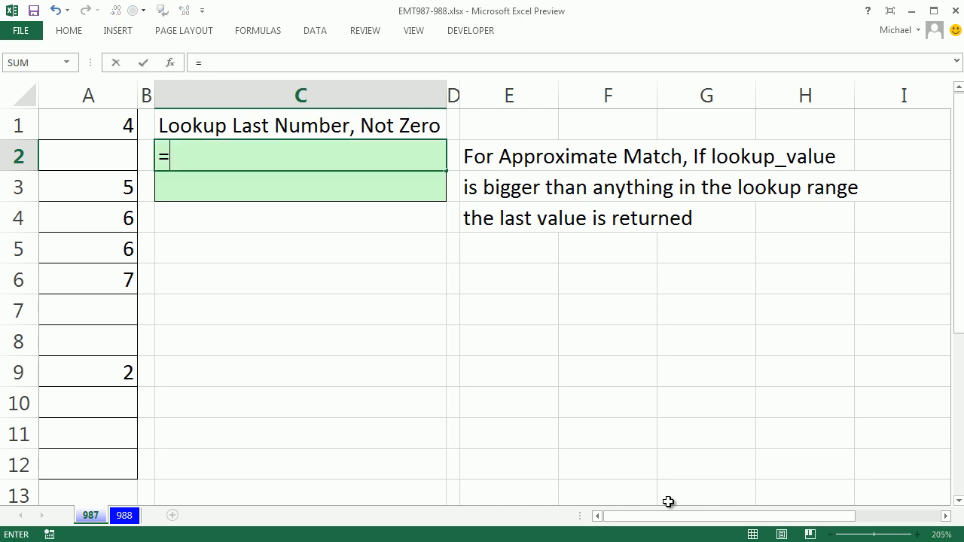
{"action": "type", "text": "loo"}
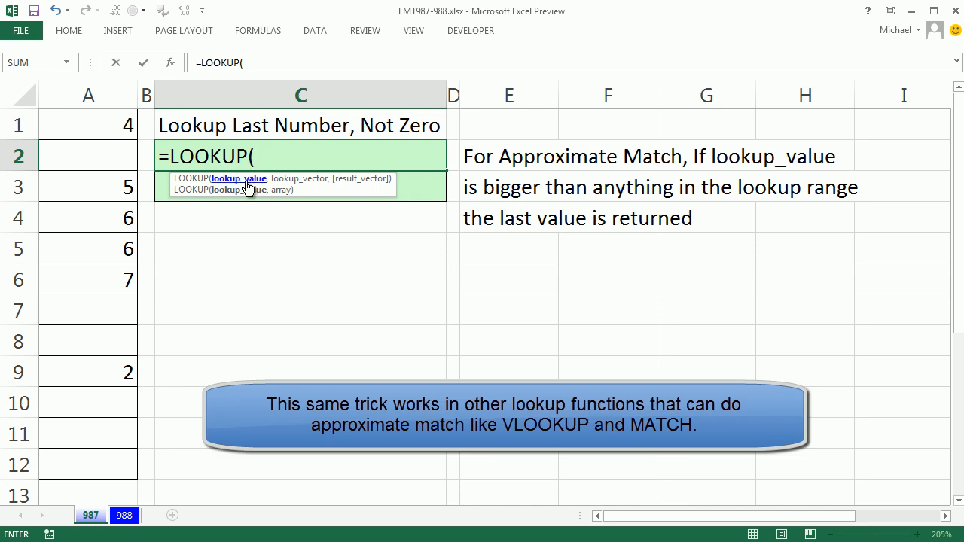
{"action": "mouse_move", "coordinate": [120, 120]}
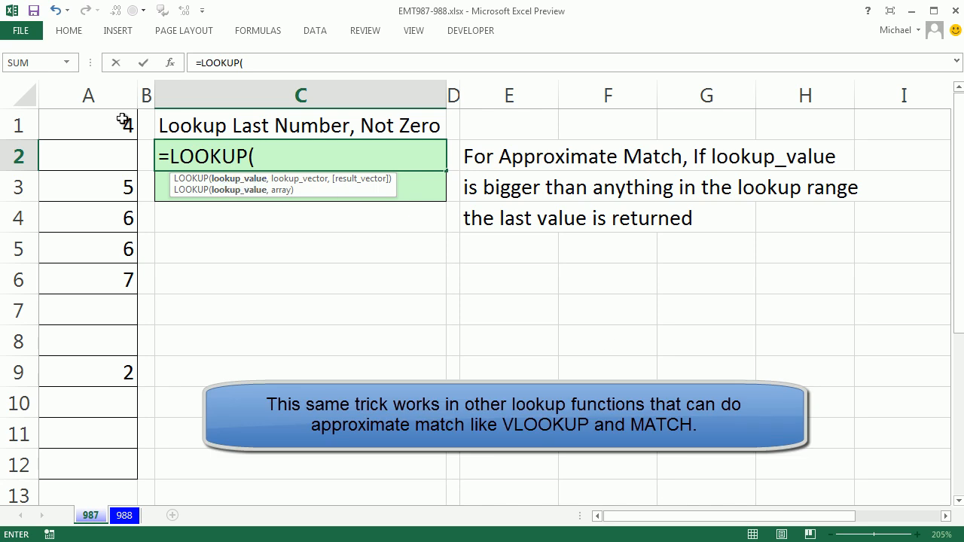
{"action": "mouse_move", "coordinate": [117, 436]}
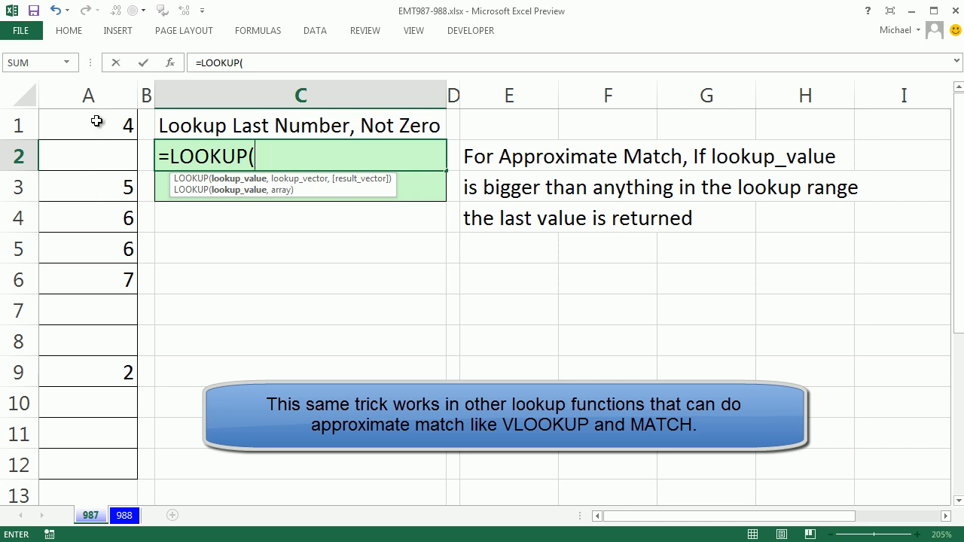
{"action": "mouse_move", "coordinate": [89, 395]}
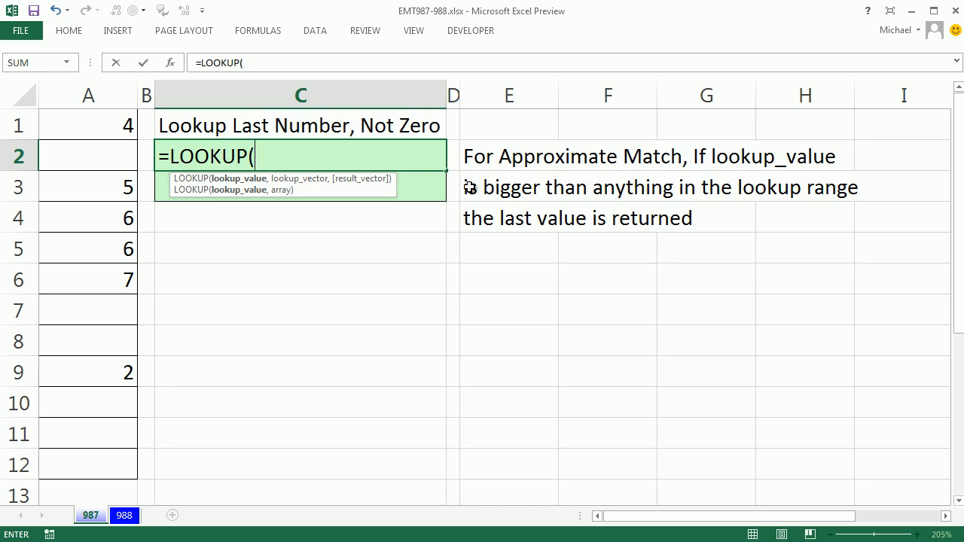
{"action": "type", "text": "9"}
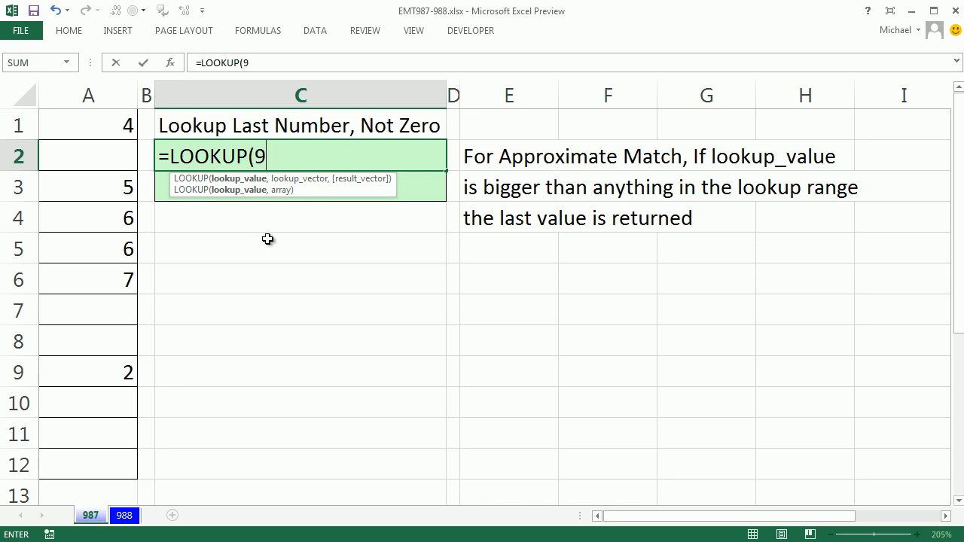
{"action": "type", "text": ".99"}
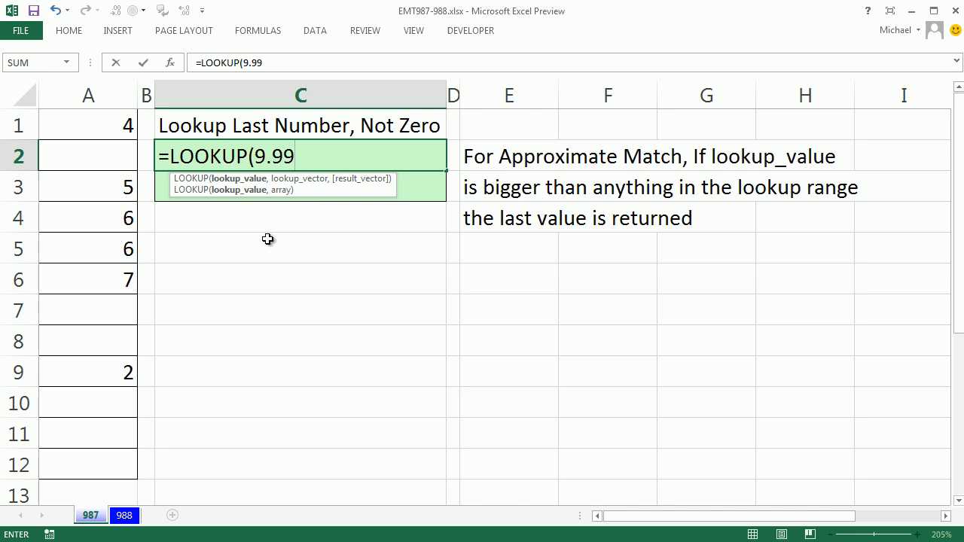
{"action": "type", "text": "+"}
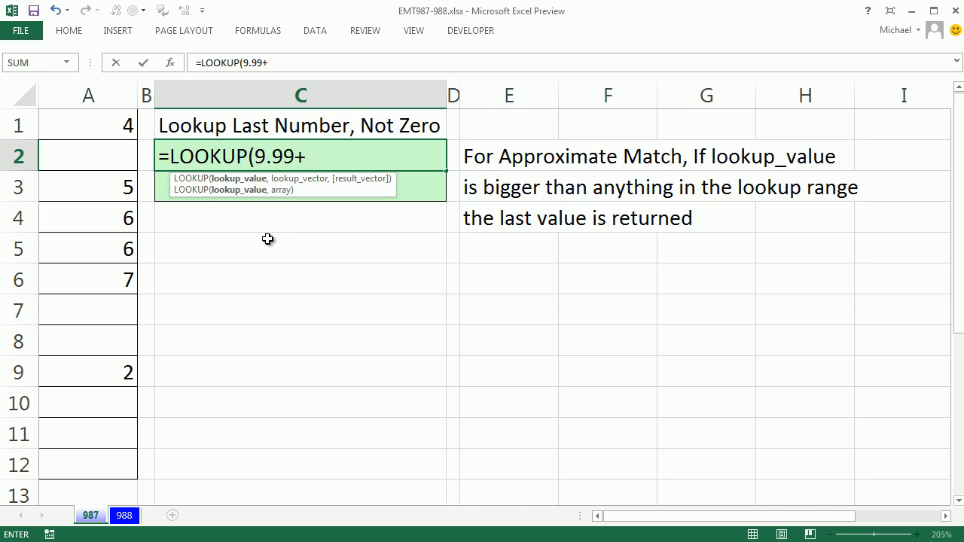
{"action": "type", "text": "E307"}
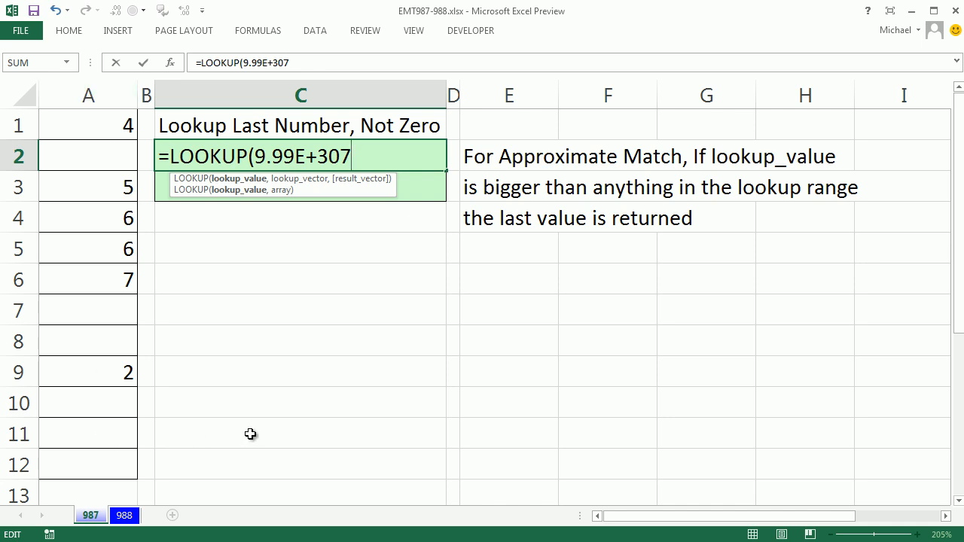
Finish C2's LOOKUP with the column A range so it returns the last value, 0
{"action": "left_click_drag", "start_coordinate": [87, 123], "coordinate": [87, 248]}
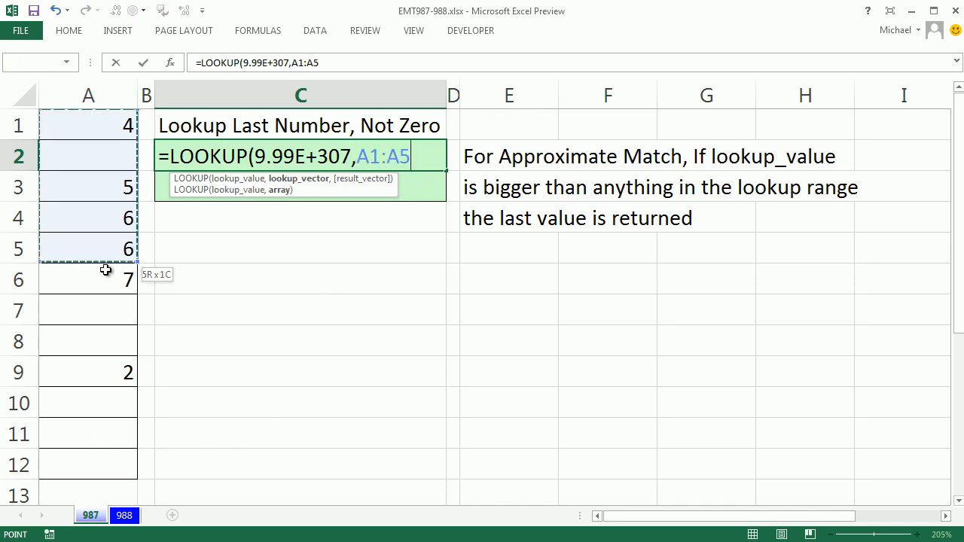
{"action": "type", "text": "range"}
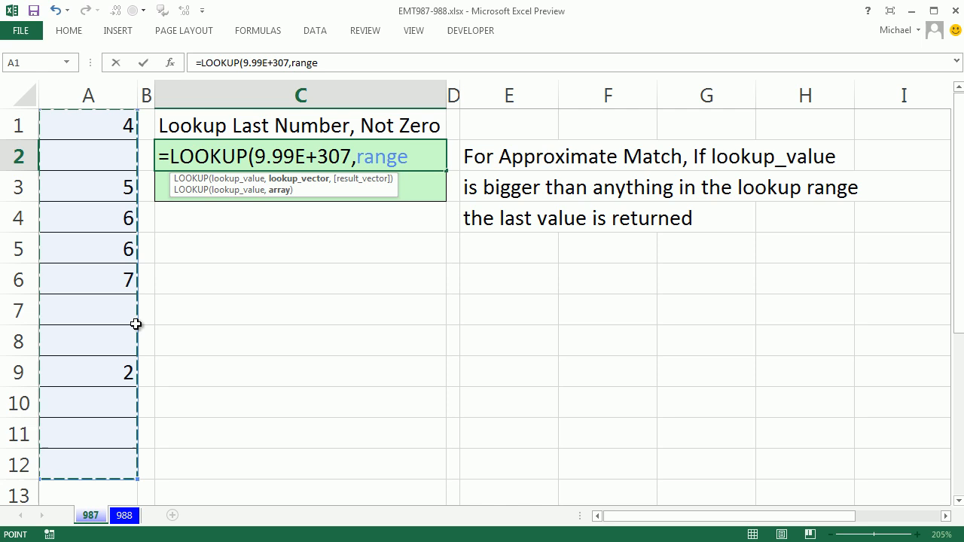
{"action": "mouse_move", "coordinate": [78, 250]}
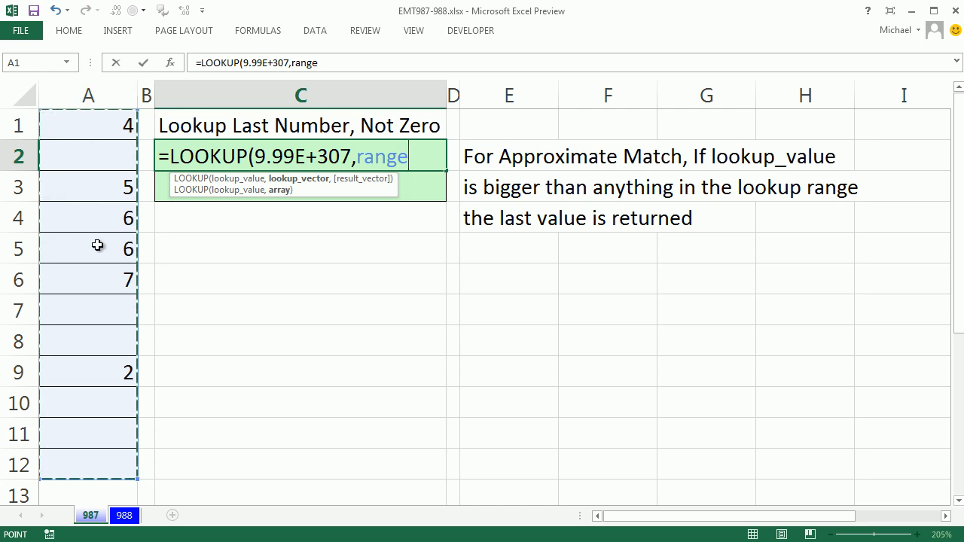
{"action": "mouse_move", "coordinate": [488, 206]}
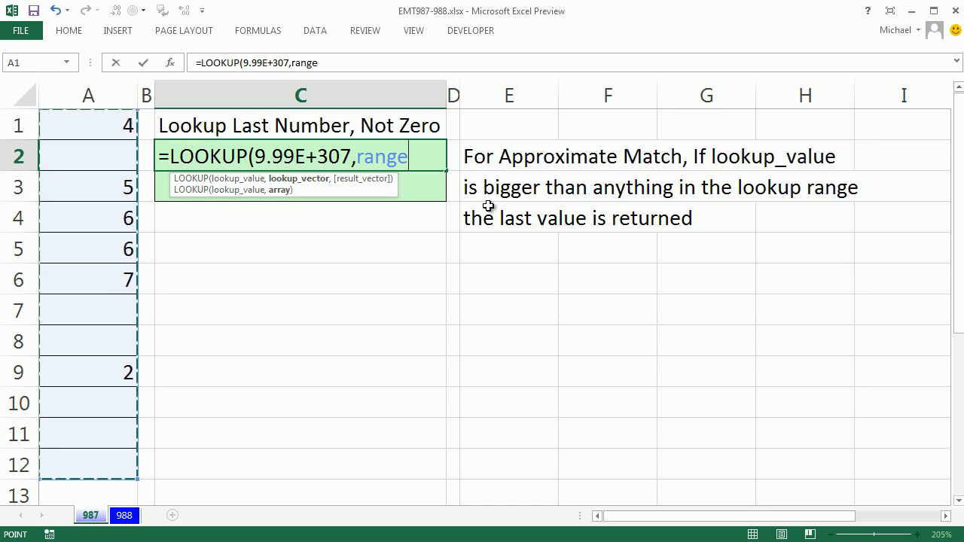
{"action": "key", "text": "Enter"}
{"action": "type", "text": "0"}
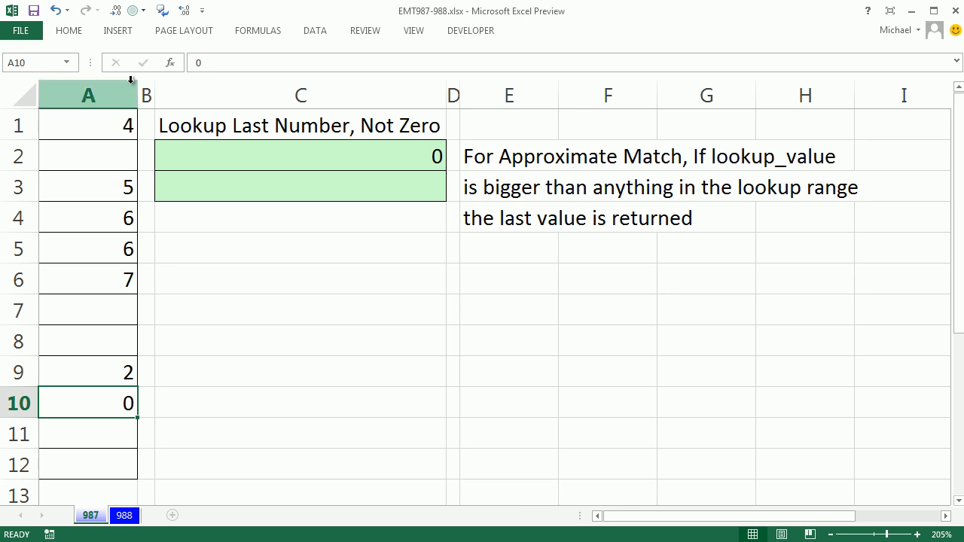
{"action": "mouse_move", "coordinate": [380, 177]}
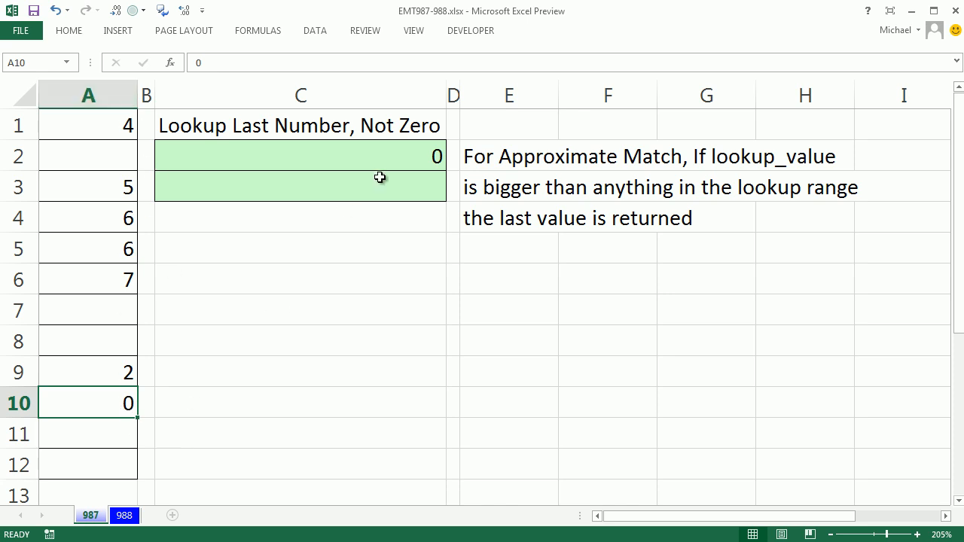
{"action": "mouse_move", "coordinate": [394, 159]}
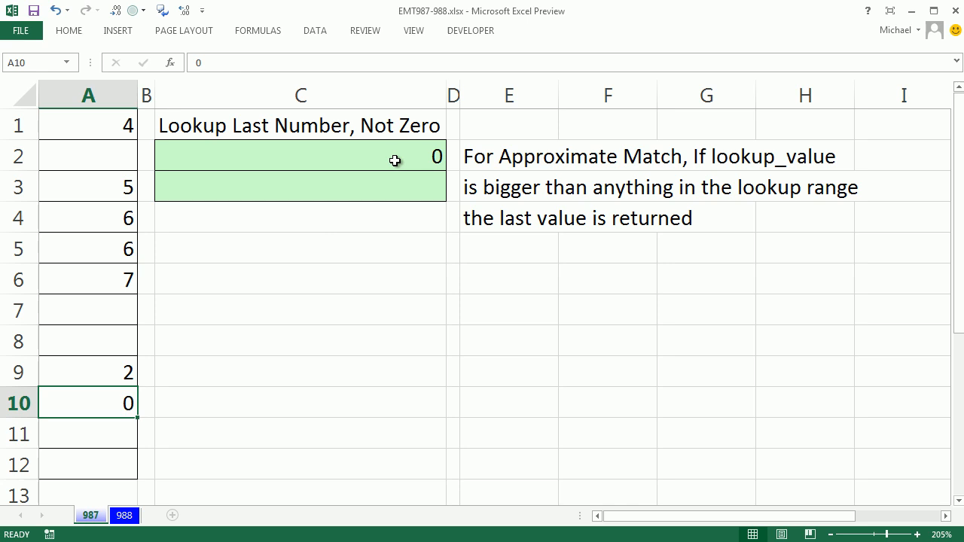
{"action": "left_click", "coordinate": [300, 156]}
{"action": "type", "text": "=LOOKUP(9.99E+307,range)"}
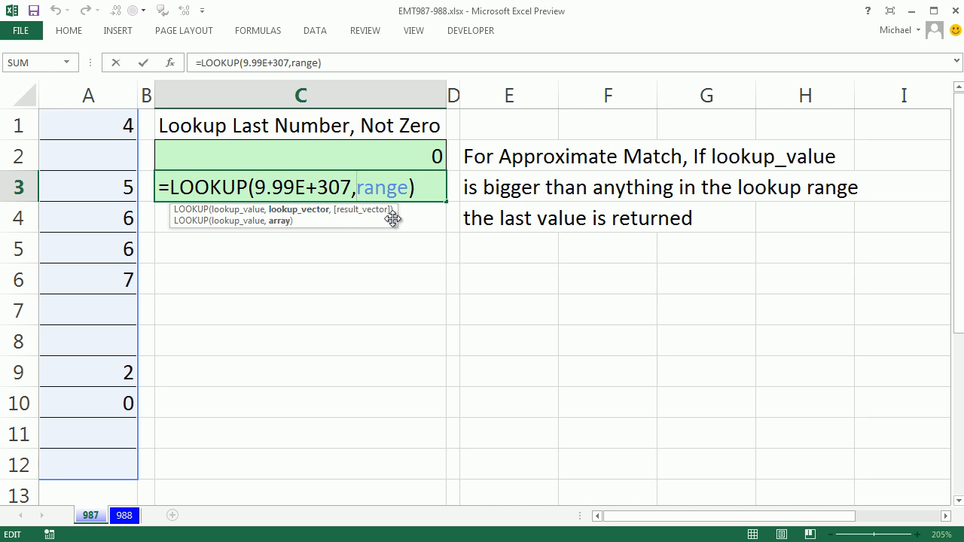
{"action": "mouse_move", "coordinate": [355, 195]}
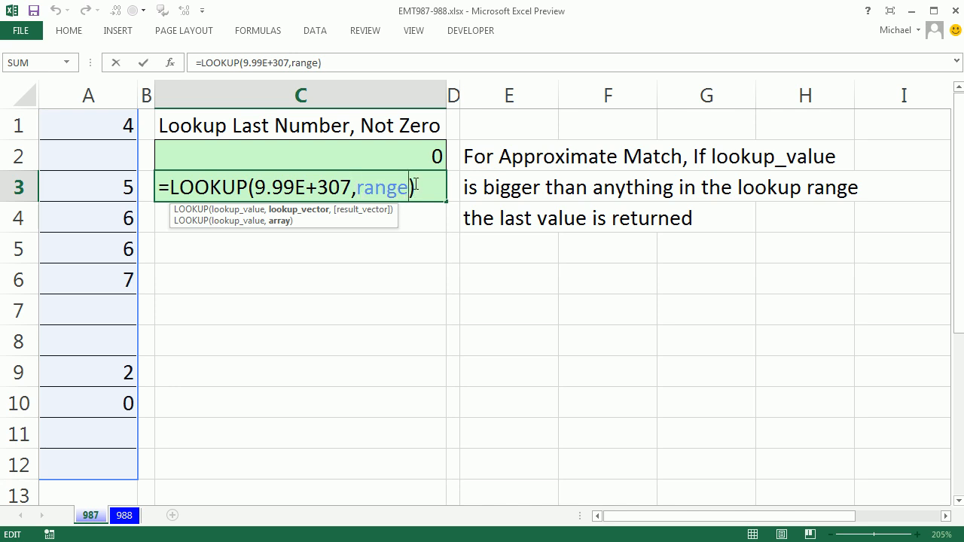
Write C3's draft LOOKUP comparing 9.99E+307 against range>0
{"action": "type", "text": ">0)"}
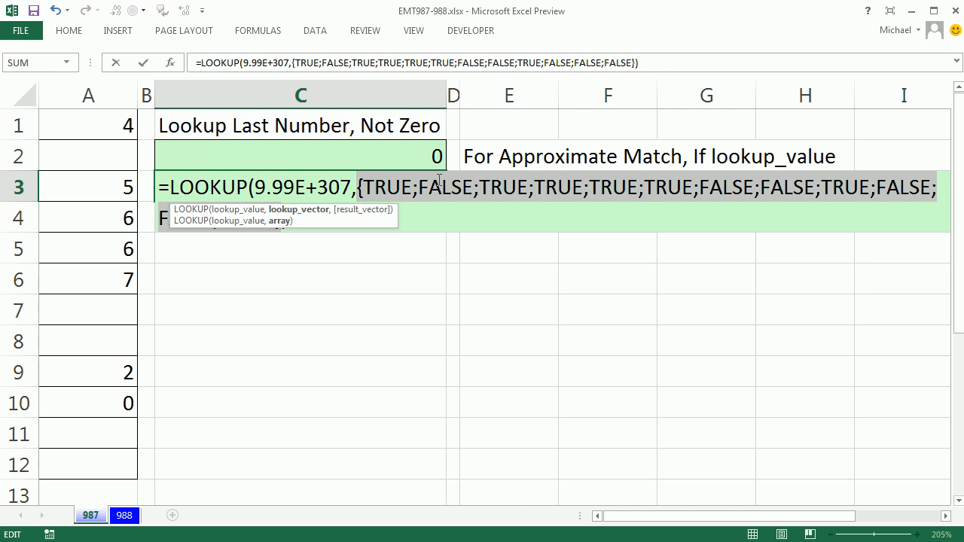
{"action": "mouse_move", "coordinate": [443, 202]}
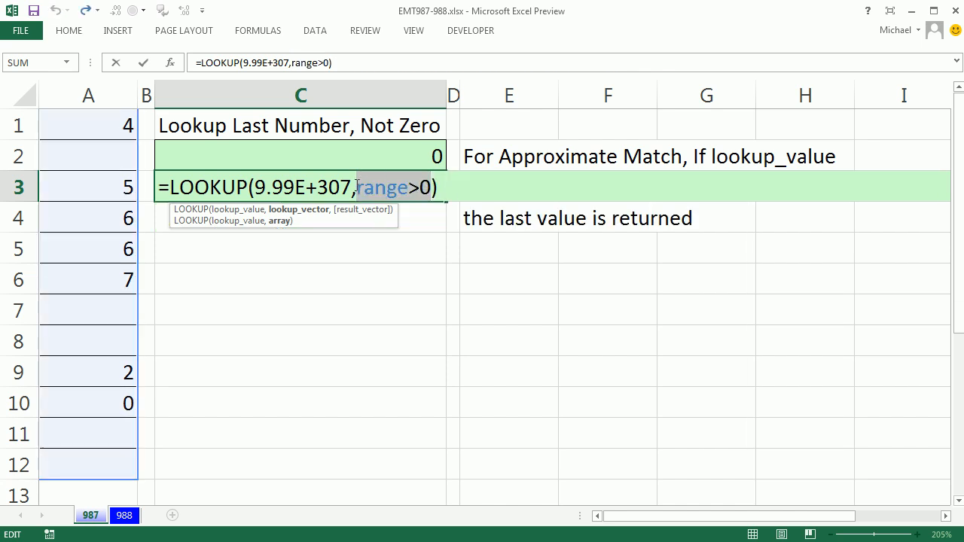
Wrap the condition as 1/(range>0) to use it as C3's lookup vector
{"action": "type", "text": "1"}
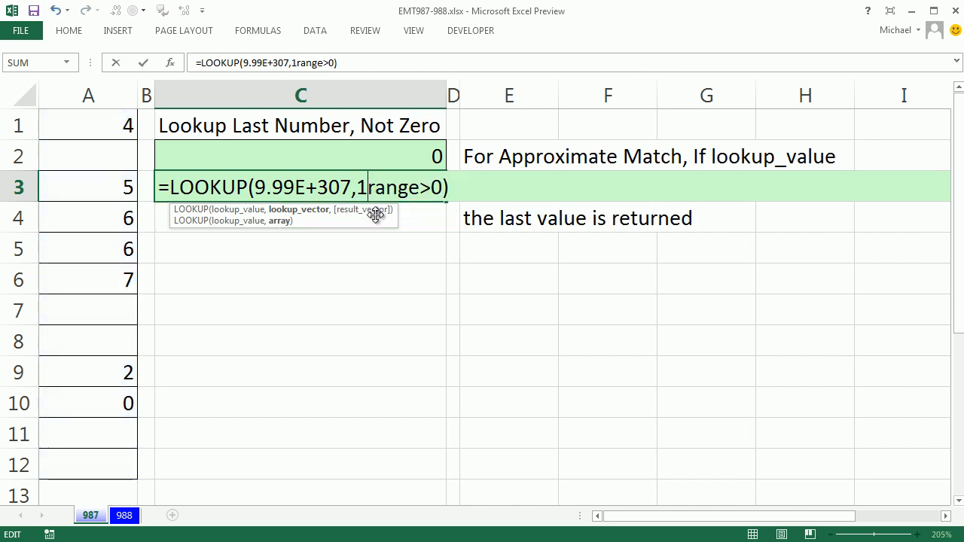
{"action": "type", "text": "/("}
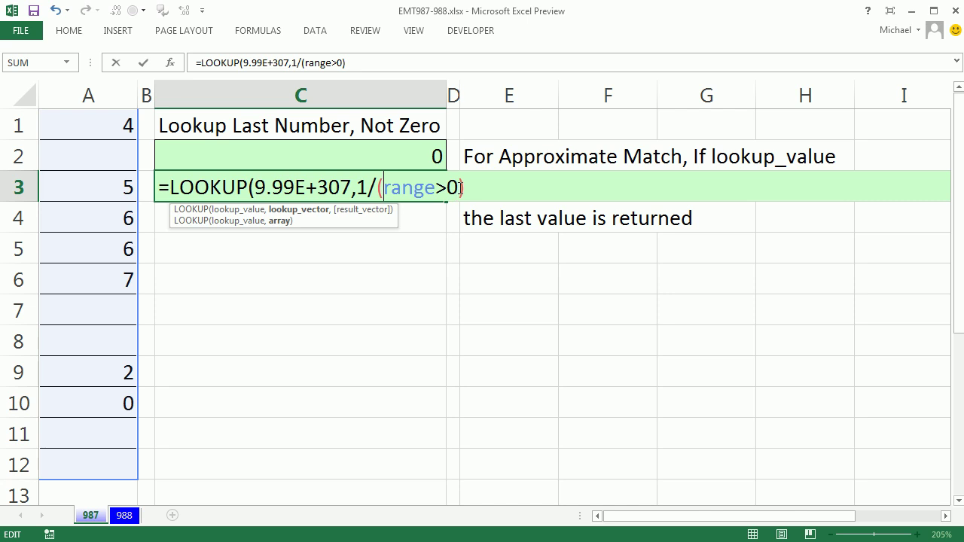
{"action": "type", "text": ")"}
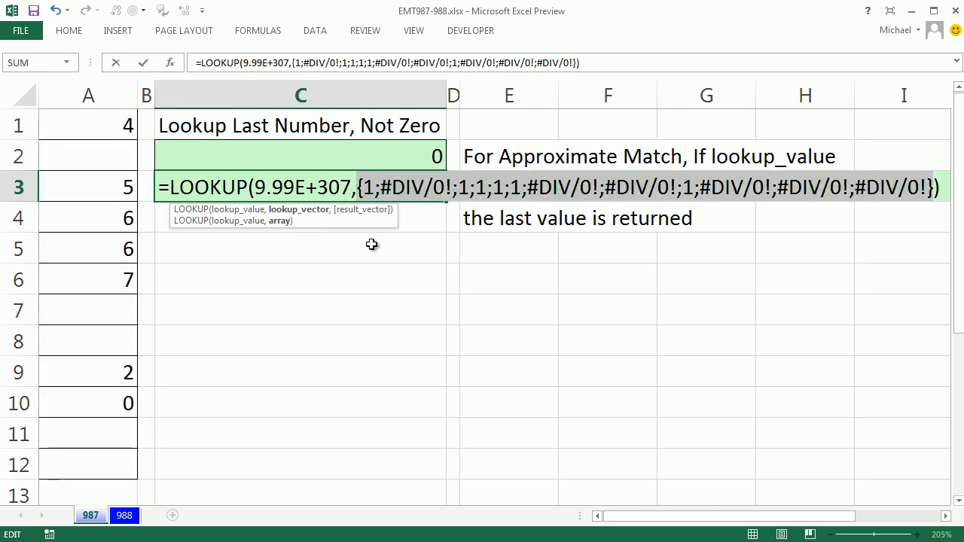
{"action": "mouse_move", "coordinate": [154, 152]}
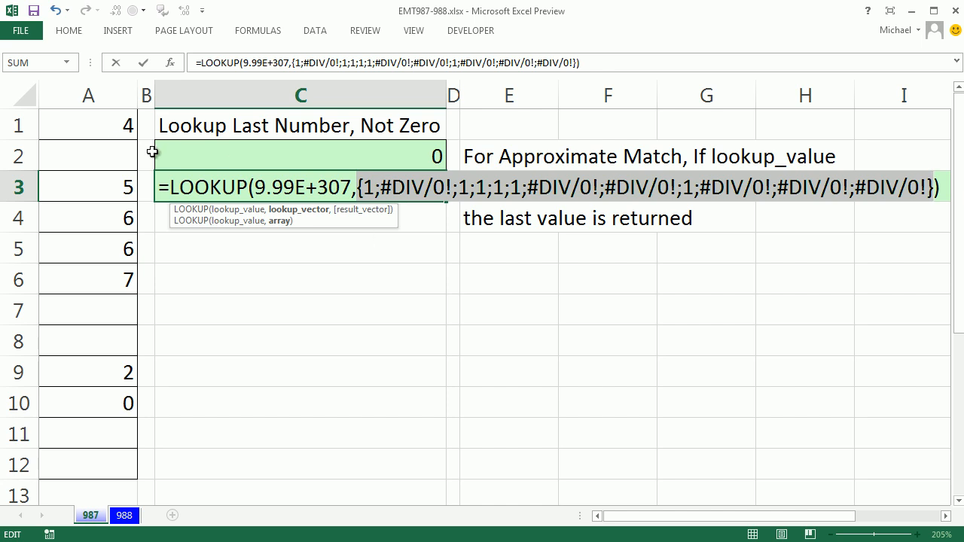
{"action": "mouse_move", "coordinate": [107, 400]}
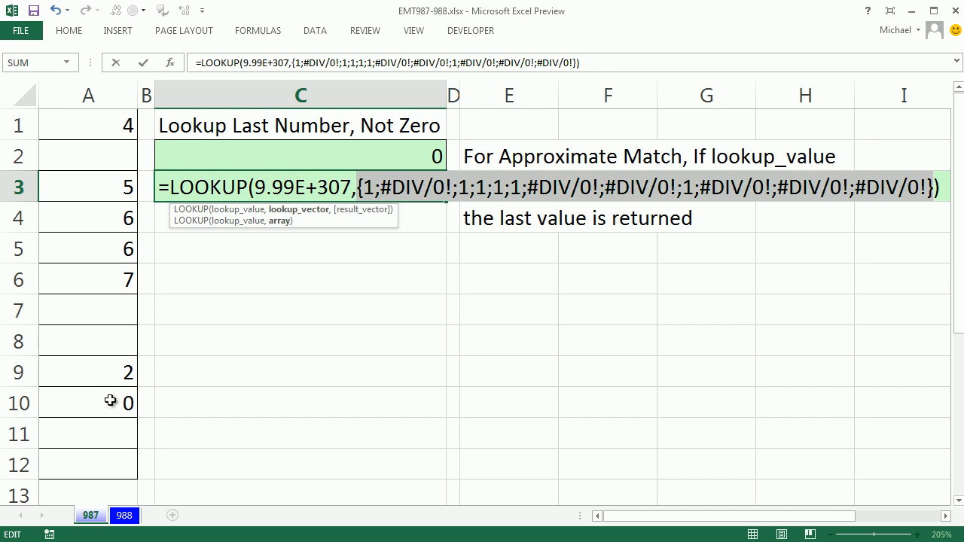
{"action": "mouse_move", "coordinate": [868, 208]}
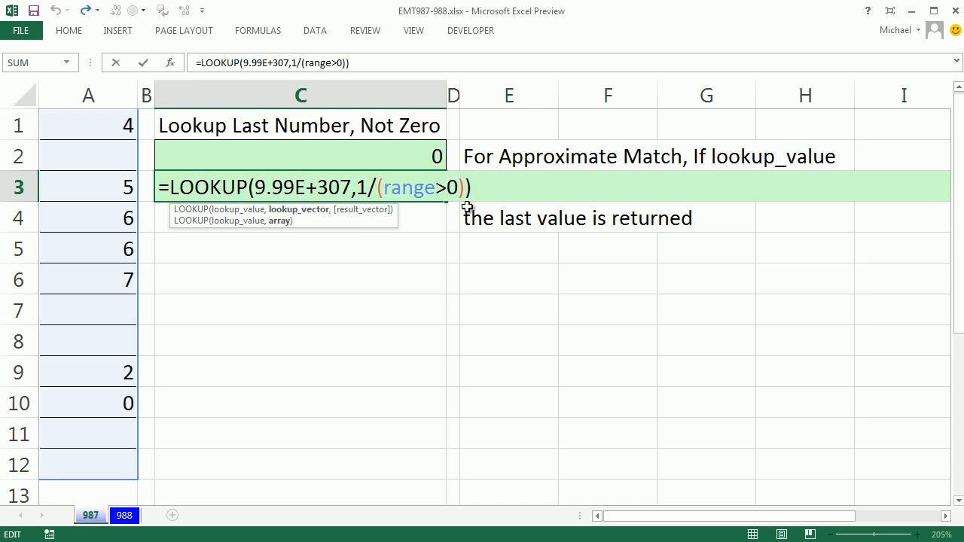
Complete C3 as =LOOKUP(2,1/(range>0),range), replacing the huge lookup value with 2
{"action": "type", "text": ",range"}
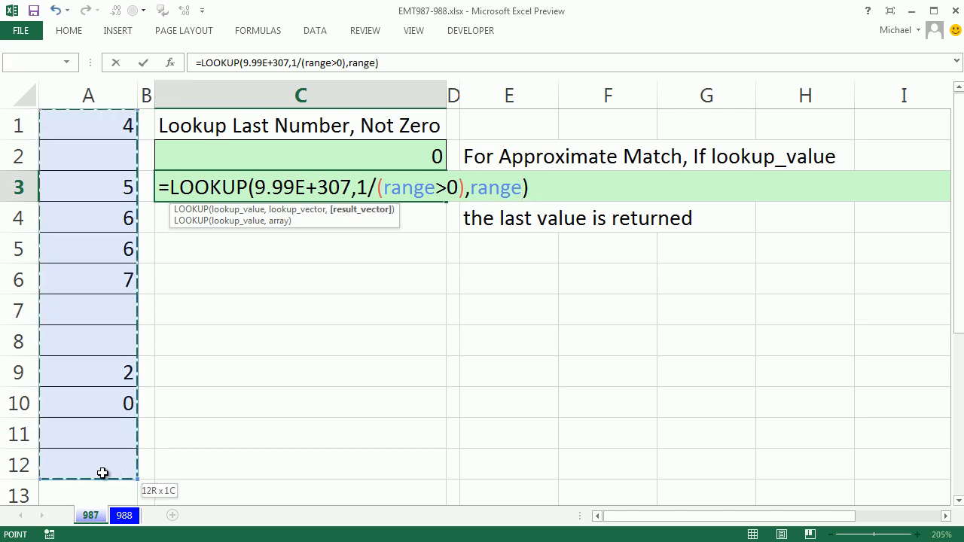
{"action": "key", "text": "Enter"}
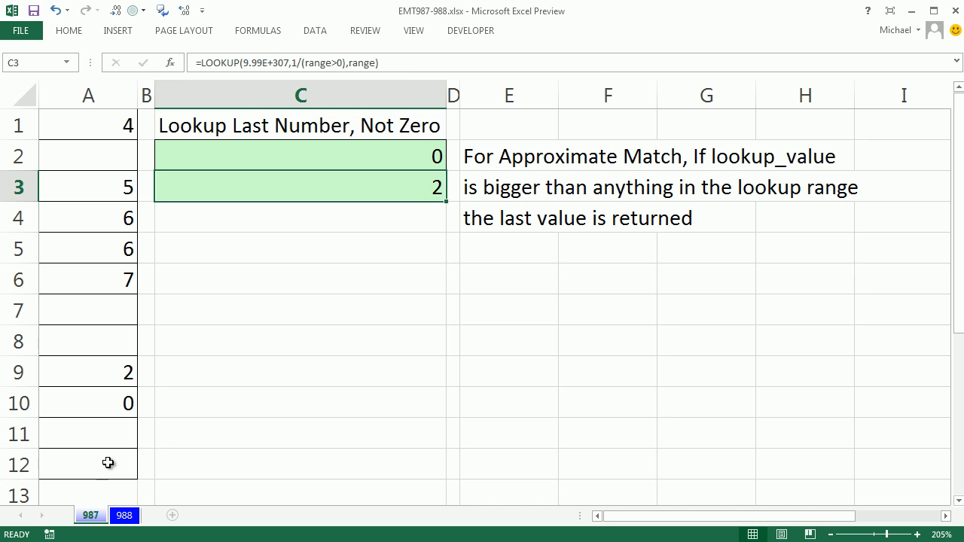
{"action": "double_click", "coordinate": [299, 187]}
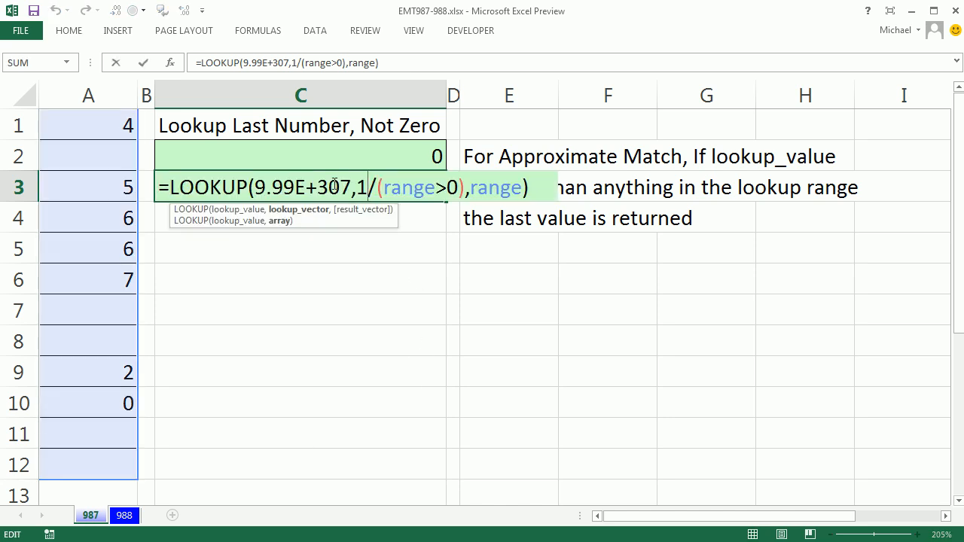
{"action": "key", "text": "F9"}
{"action": "type", "text": "2"}
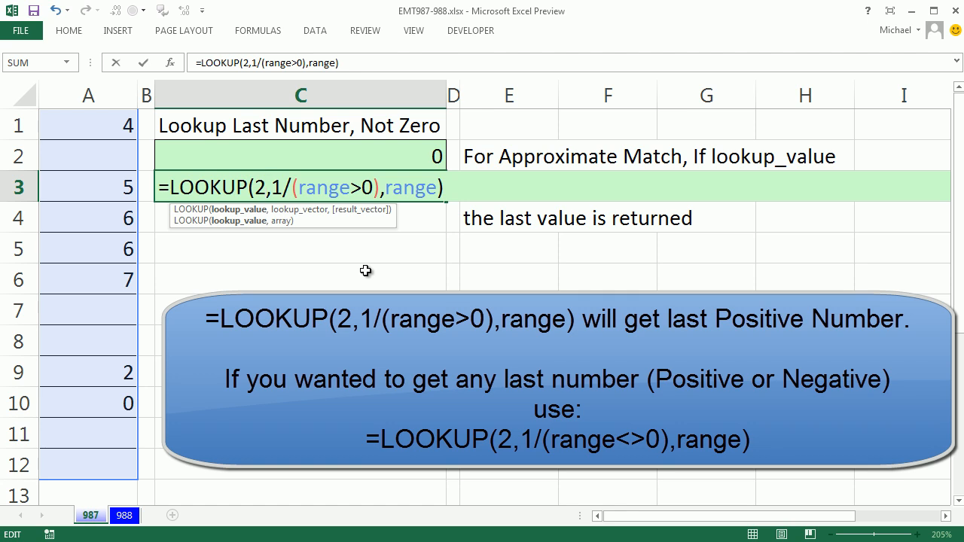
Commit C3's revised formula so it returns 2, the last non-zero number
{"action": "key", "text": "Enter"}
{"action": "type", "text": "3"}
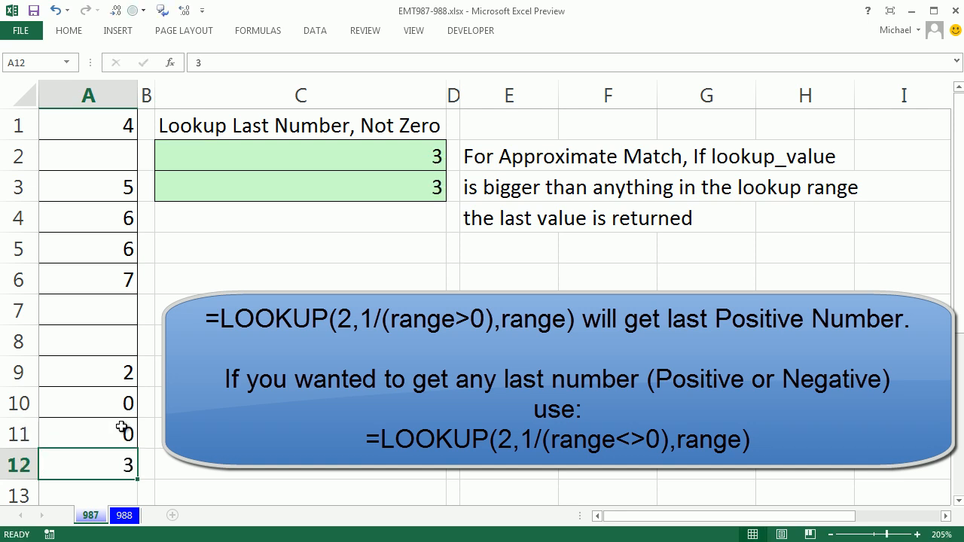
{"action": "mouse_move", "coordinate": [95, 428]}
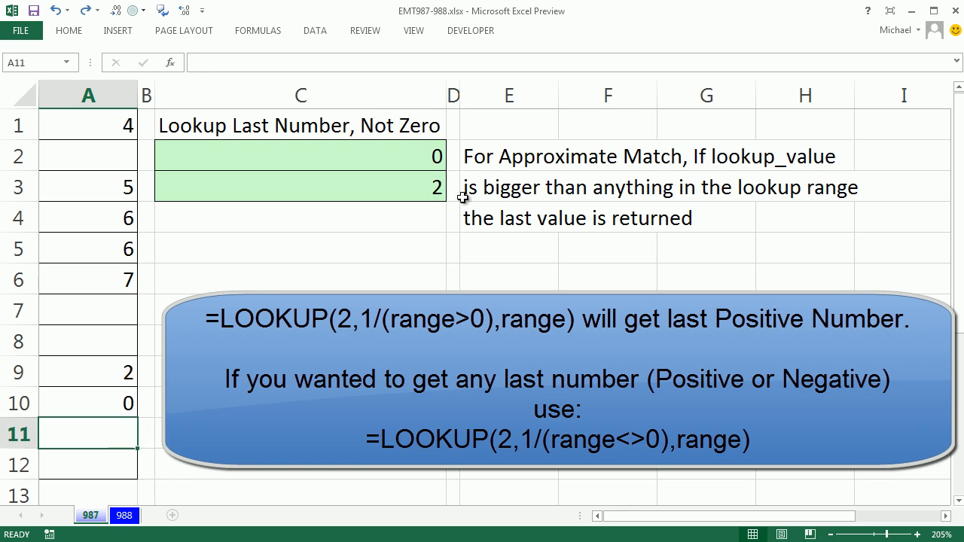
{"action": "mouse_move", "coordinate": [461, 199]}
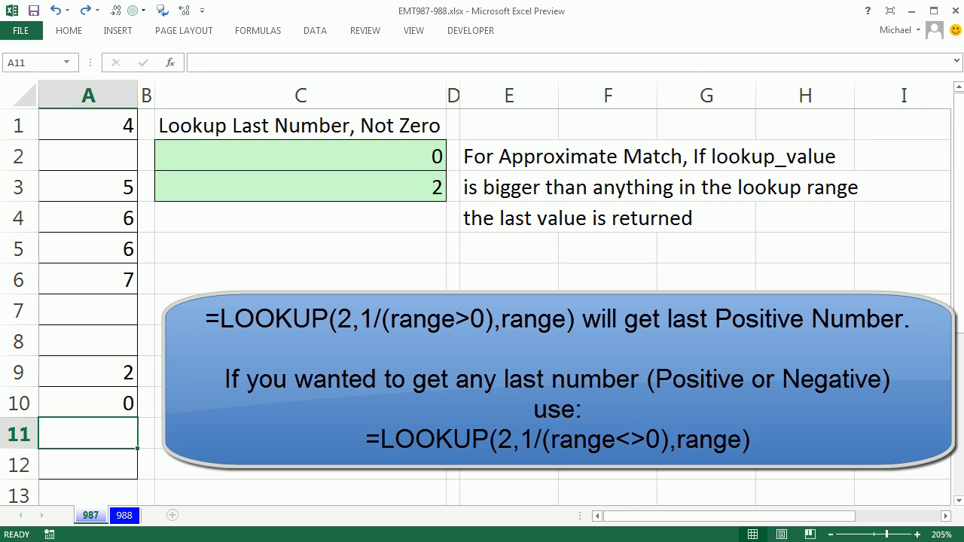